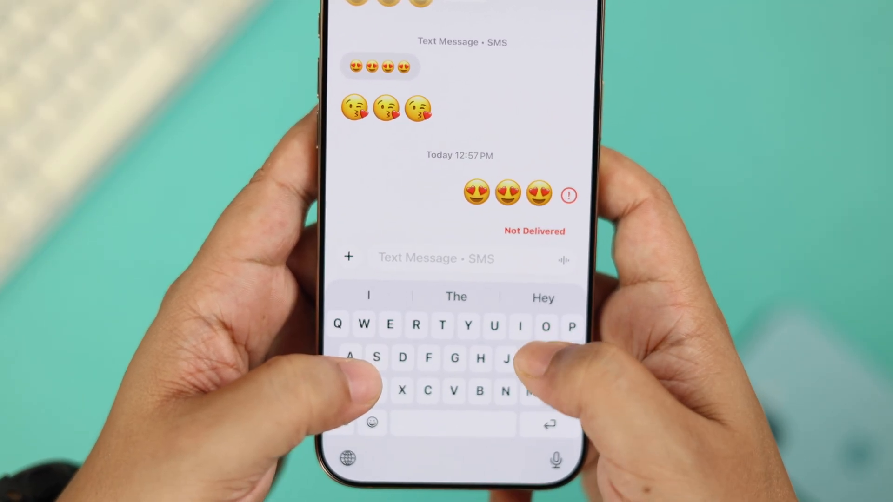
# - Type 'Naj' in Messages and 'iOS' in a note to show the keyboard issue
pyautogui.write('Naj')
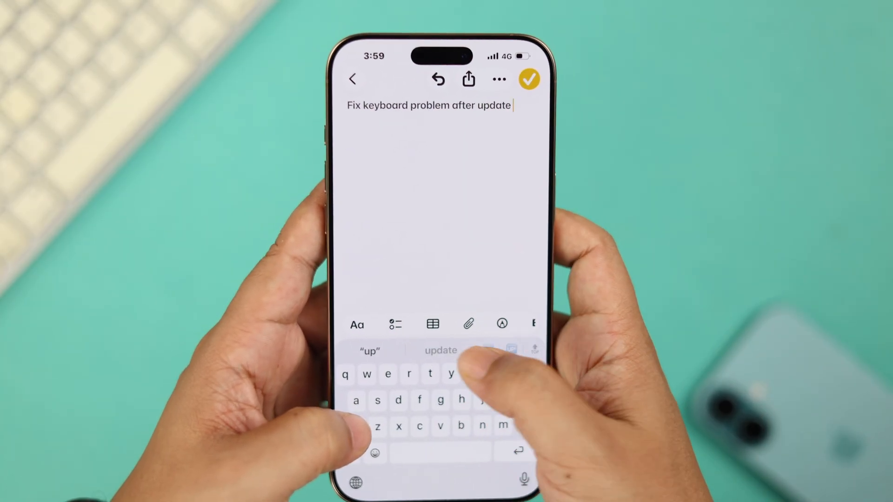
pyautogui.write('iOS')
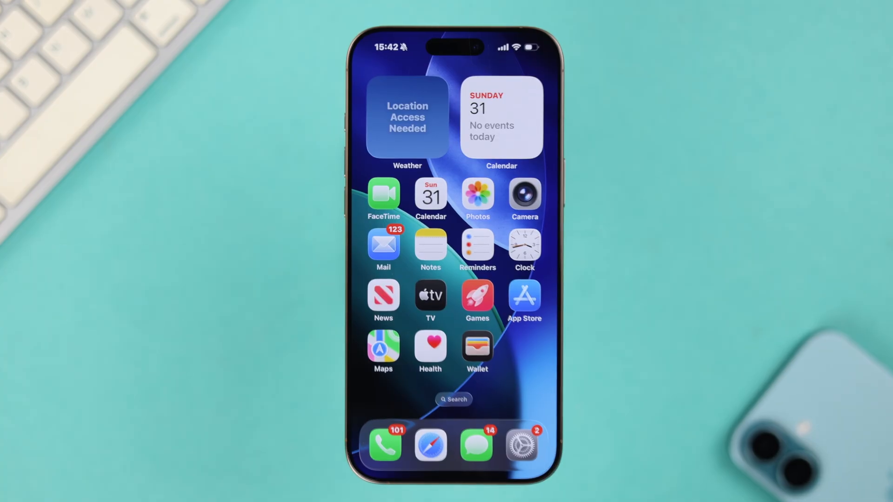
# - Switch the Bluetooth toggle off on the Settings Bluetooth page
pyautogui.click(522, 446)
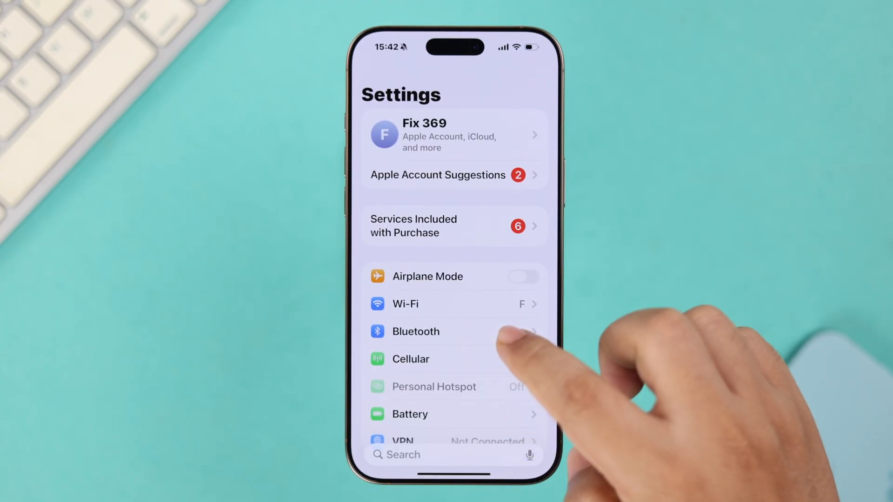
pyautogui.click(416, 331)
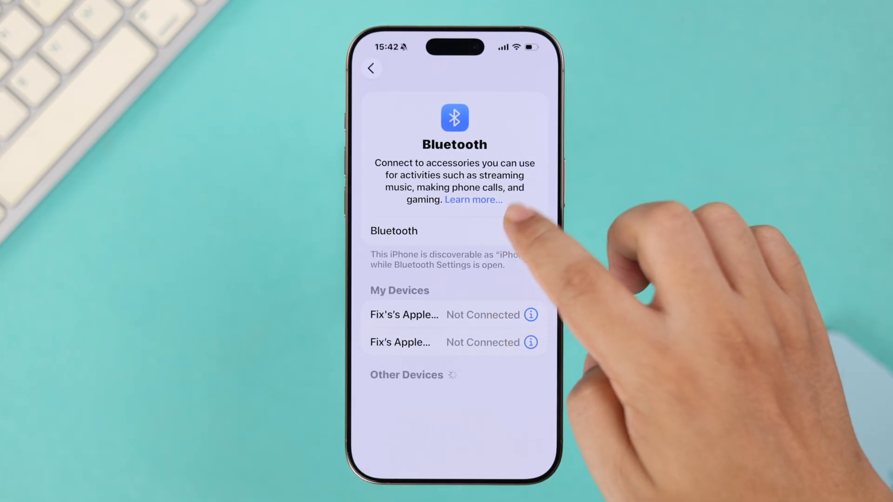
pyautogui.click(521, 231)
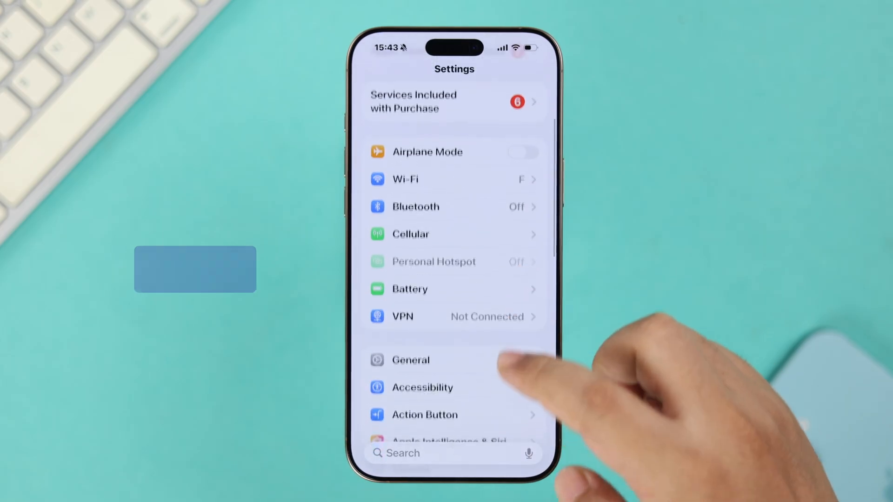
# - Go to General > Keyboard > Keyboards, showing only English (US) installed
pyautogui.click(410, 360)
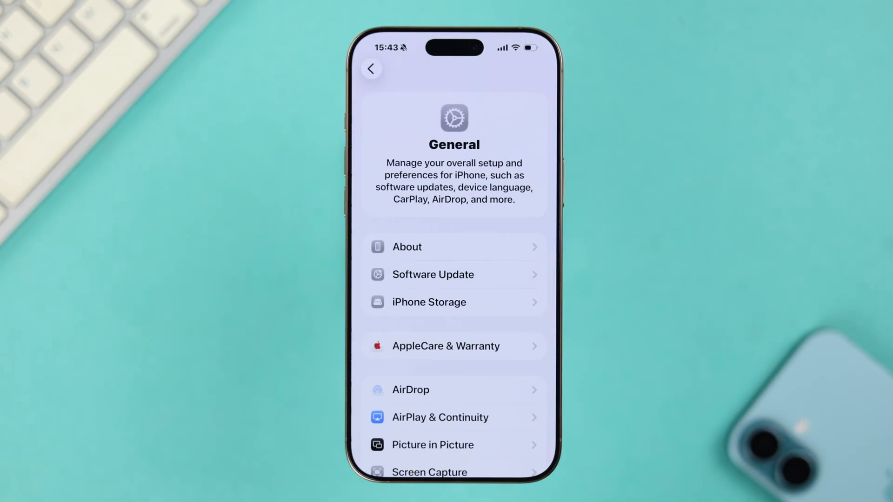
pyautogui.scroll(3)
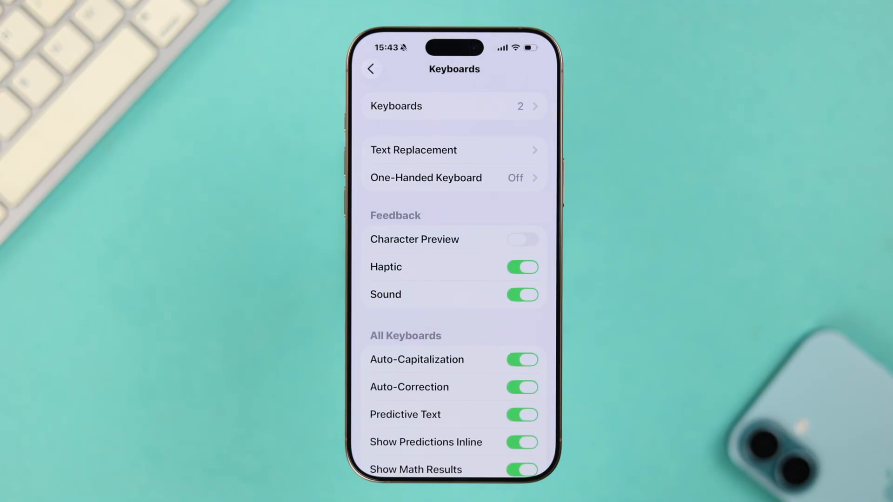
pyautogui.click(454, 106)
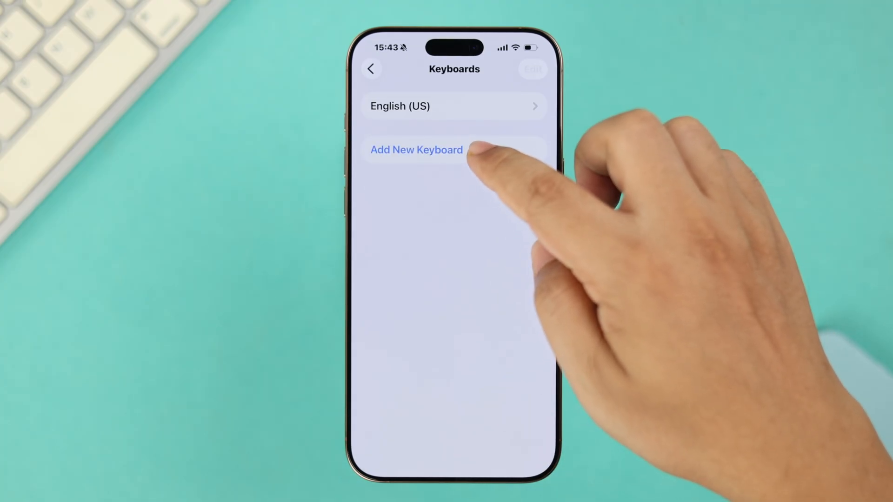
# - Add the Emoji and English (UK) keyboards from Suggested Keyboards
pyautogui.click(416, 150)
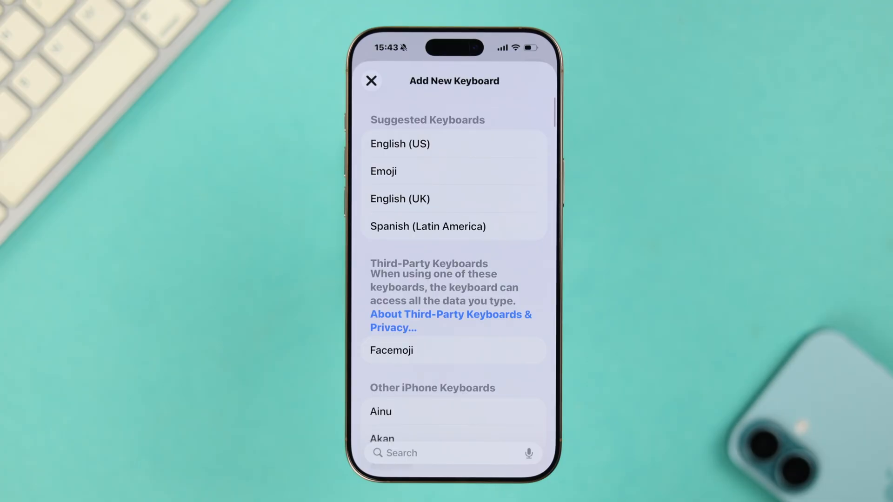
pyautogui.click(371, 81)
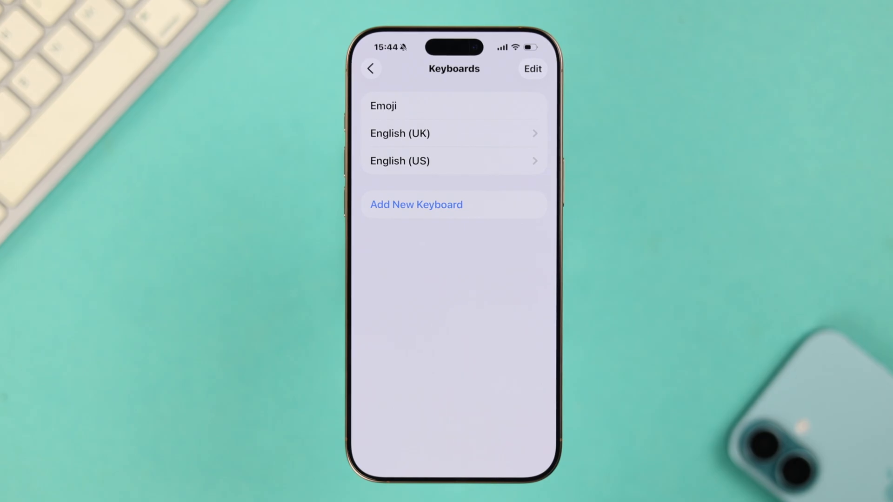
pyautogui.click(531, 69)
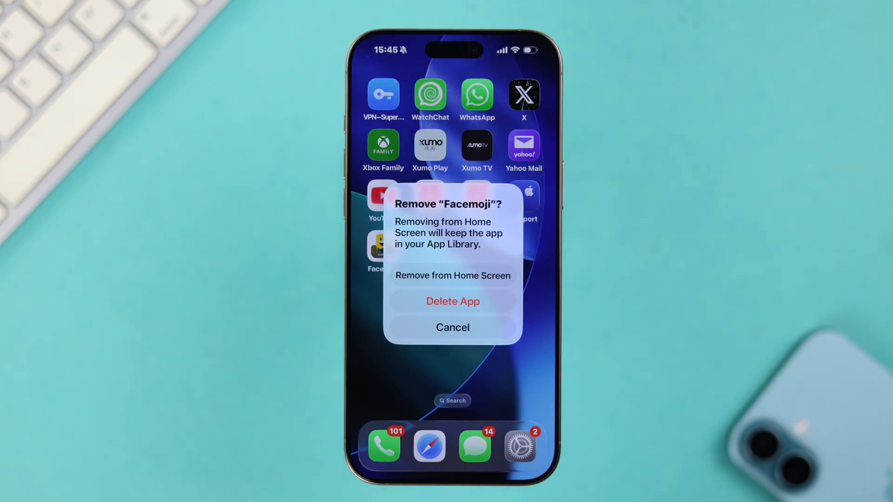
# - Choose Delete App for Facemoji and confirm deleting it with its data
pyautogui.click(453, 302)
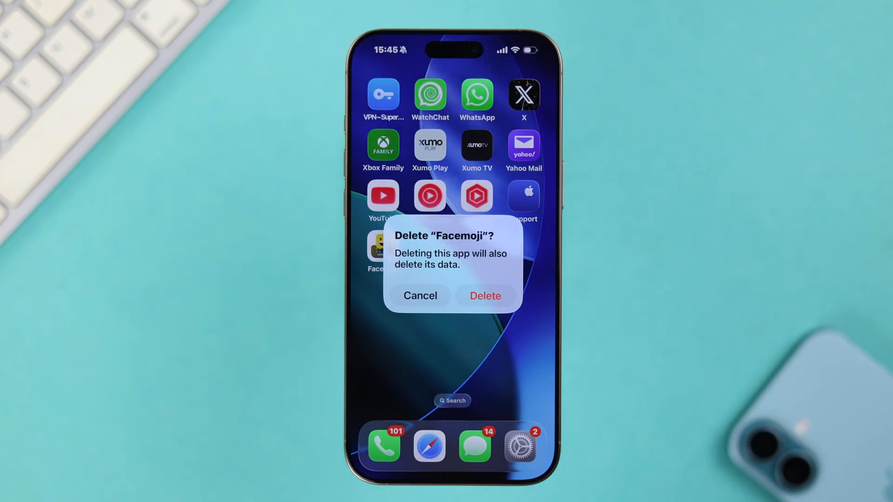
pyautogui.click(485, 296)
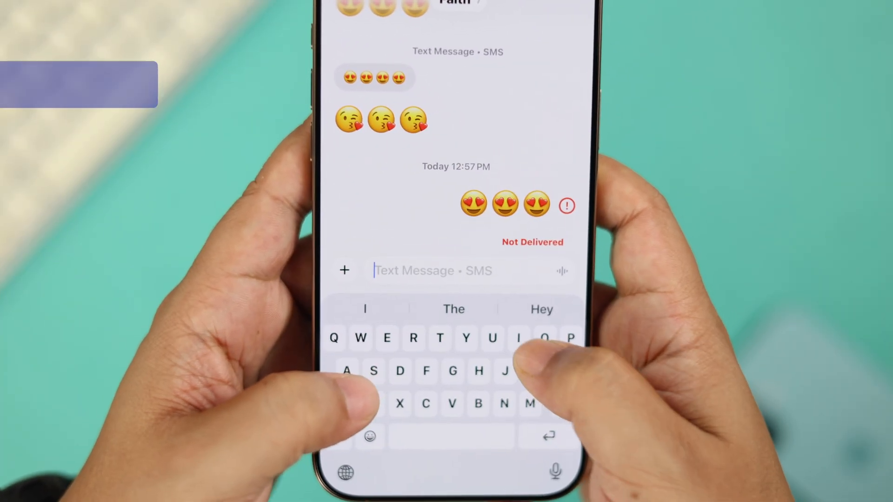
# - Type 'Naj' in Messages, then reach Settings' Transfer or Reset iPhone page
pyautogui.write('Naj')
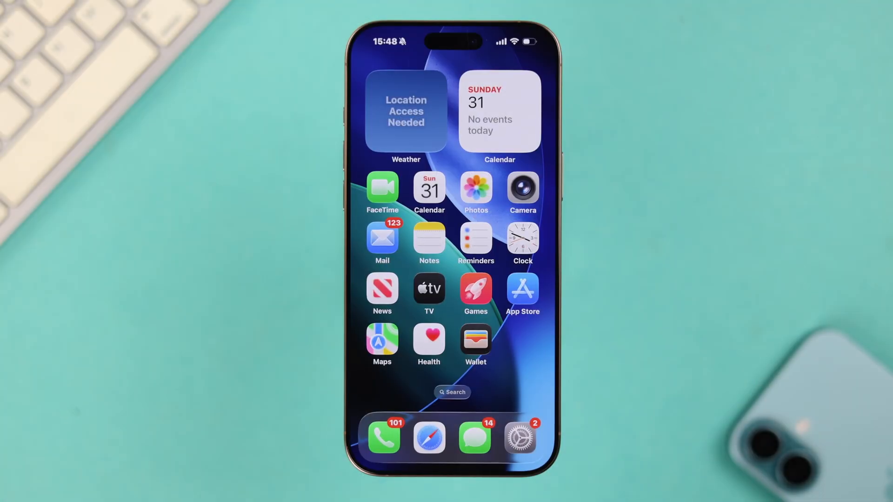
pyautogui.click(520, 437)
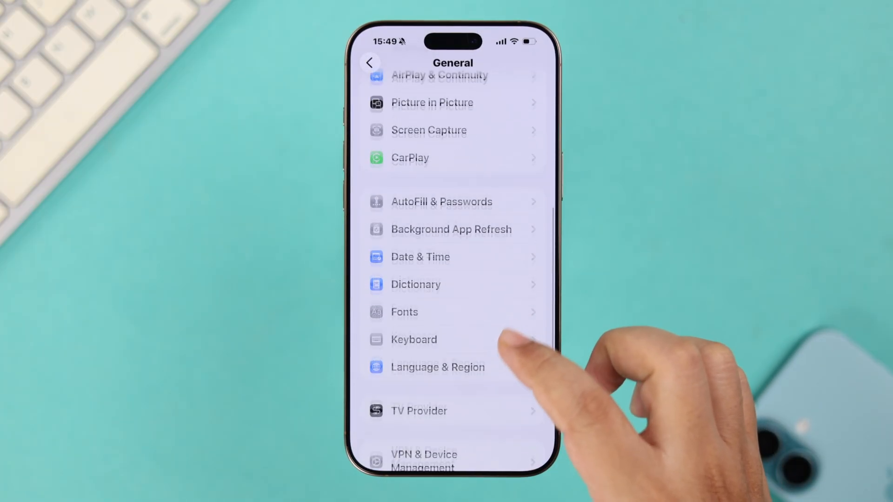
pyautogui.scroll(3)
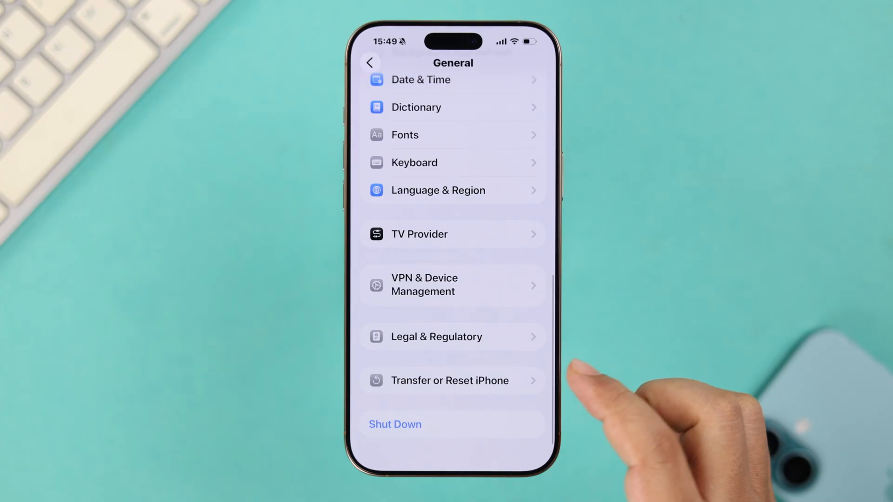
pyautogui.click(449, 380)
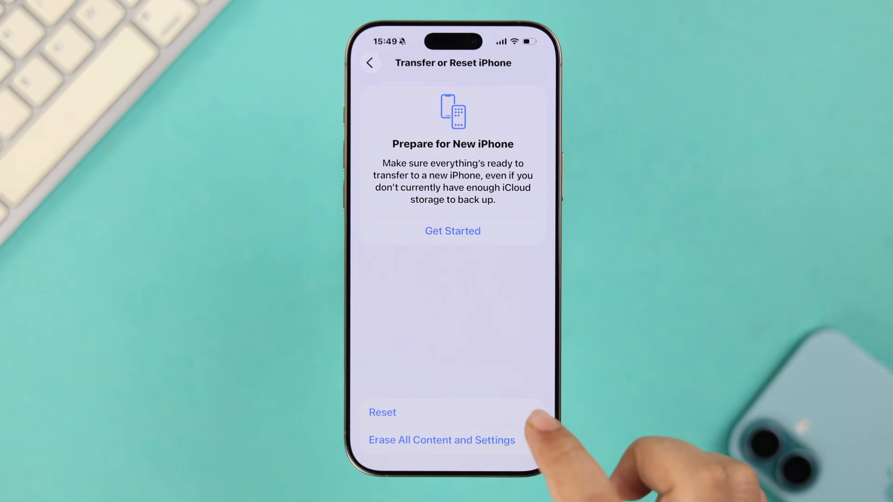
# - Reset All Settings using the Screen Time passcode, then type 'Keyboard' in a note
pyautogui.click(381, 412)
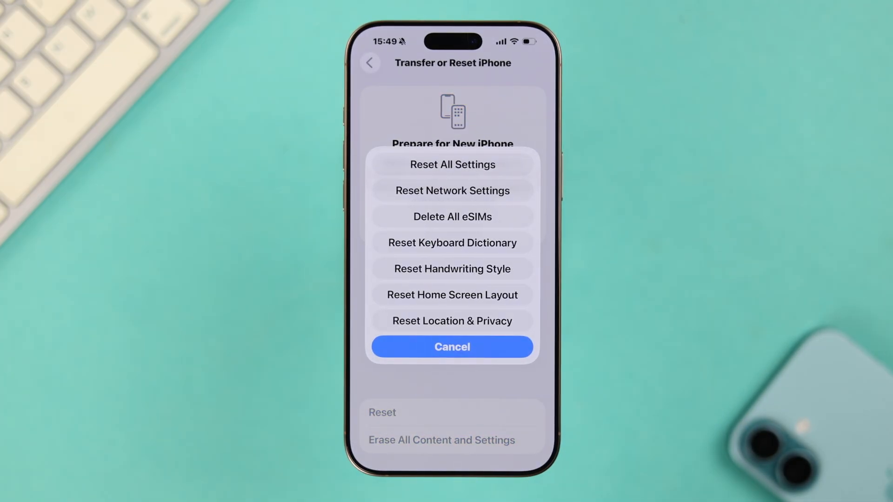
pyautogui.click(452, 164)
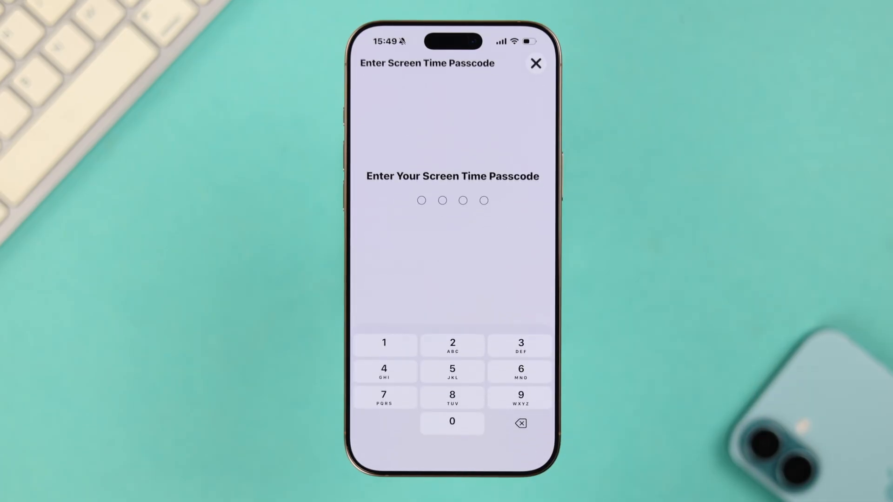
pyautogui.click(520, 342)
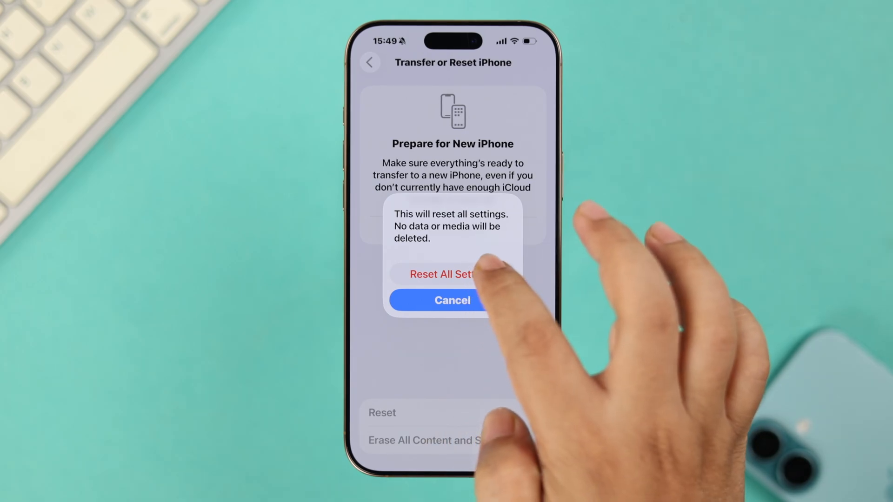
pyautogui.click(444, 273)
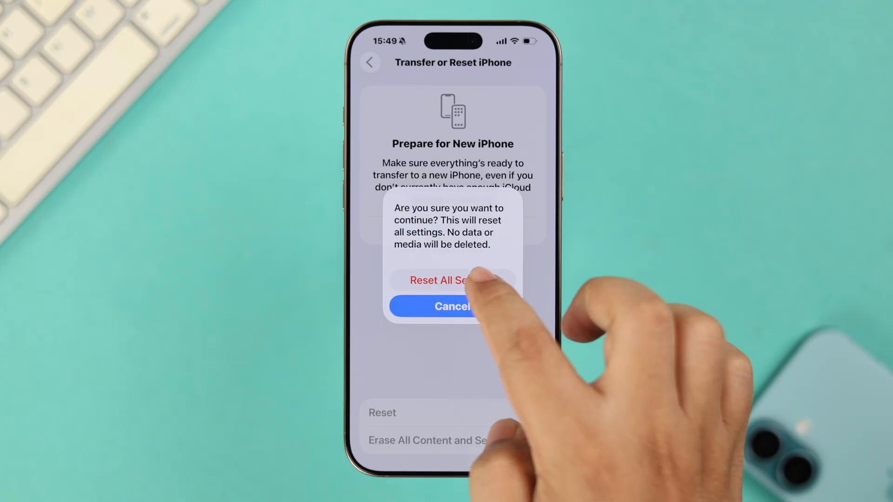
pyautogui.click(450, 280)
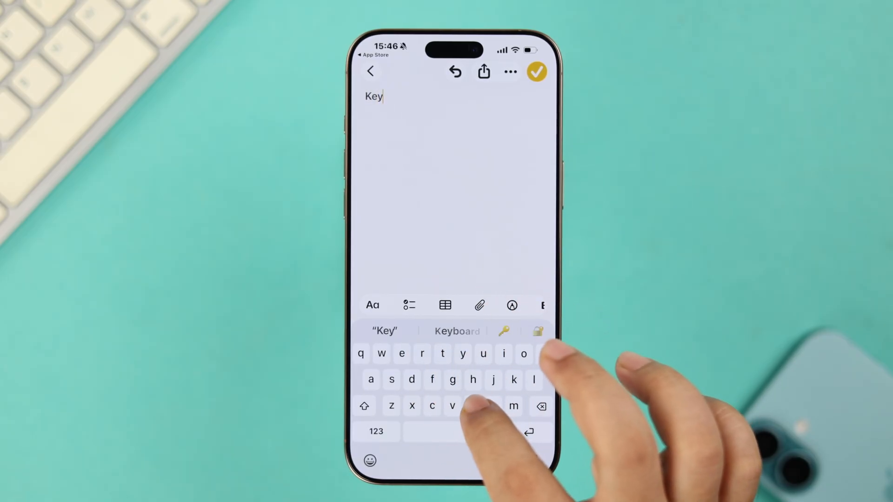
pyautogui.click(456, 331)
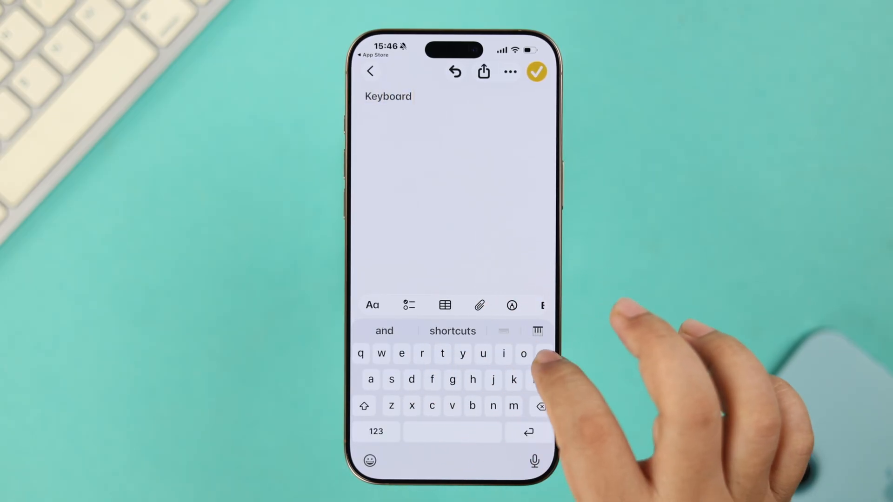